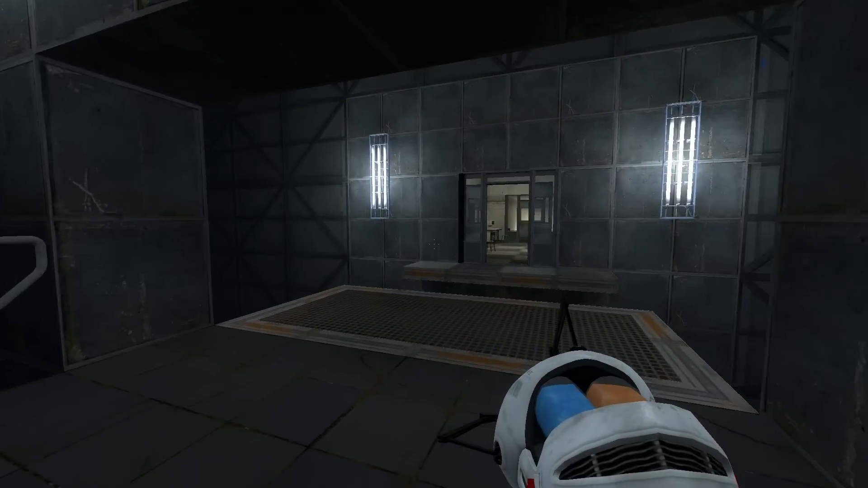
{"action": "mouse_move", "coordinate": [434, 244]}
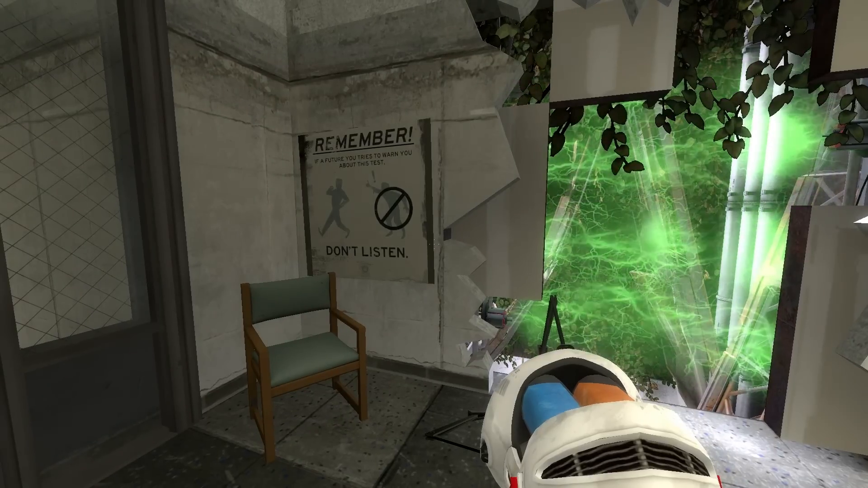
{"action": "mouse_move", "coordinate": [498, 222]}
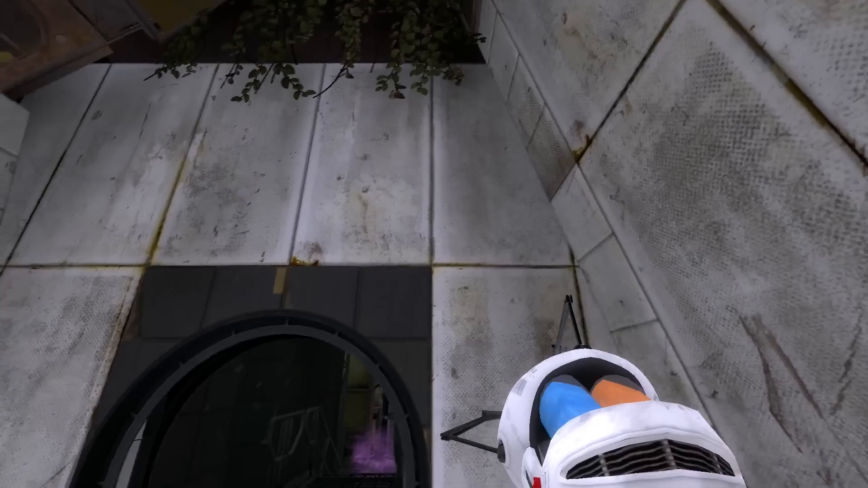
{"action": "mouse_move", "coordinate": [434, 244]}
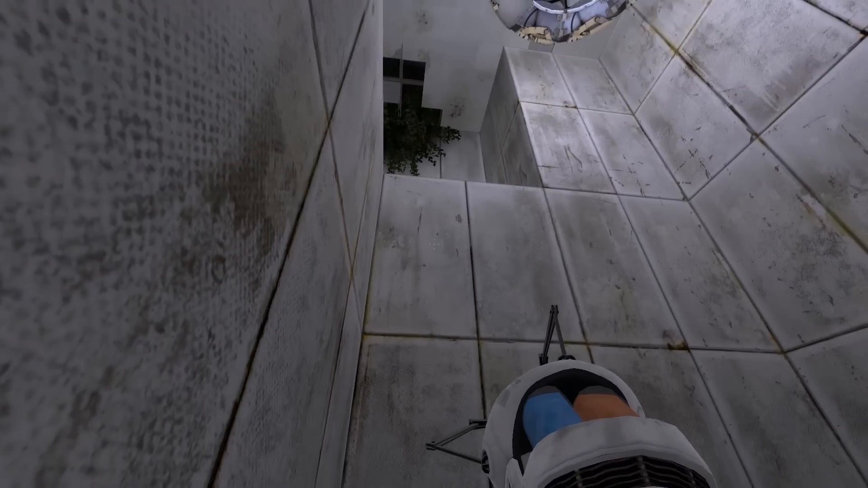
{"action": "left_click", "coordinate": [432, 246]}
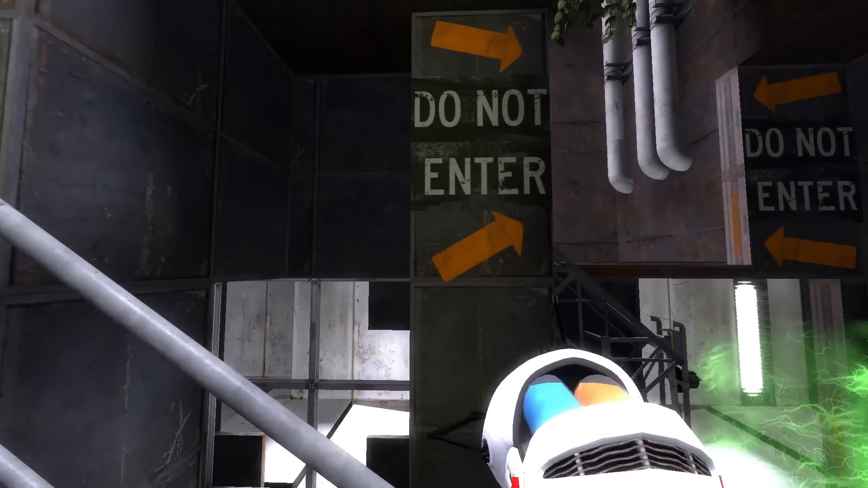
{"action": "mouse_move", "coordinate": [434, 245]}
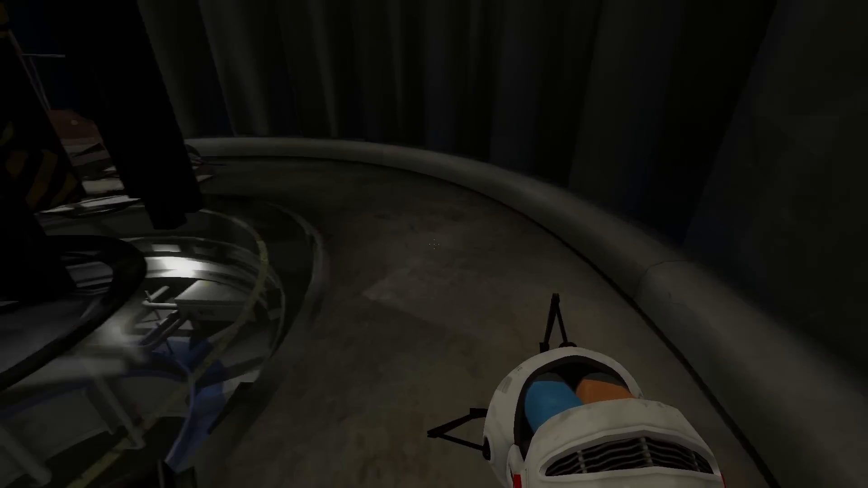
{"action": "mouse_move", "coordinate": [434, 247]}
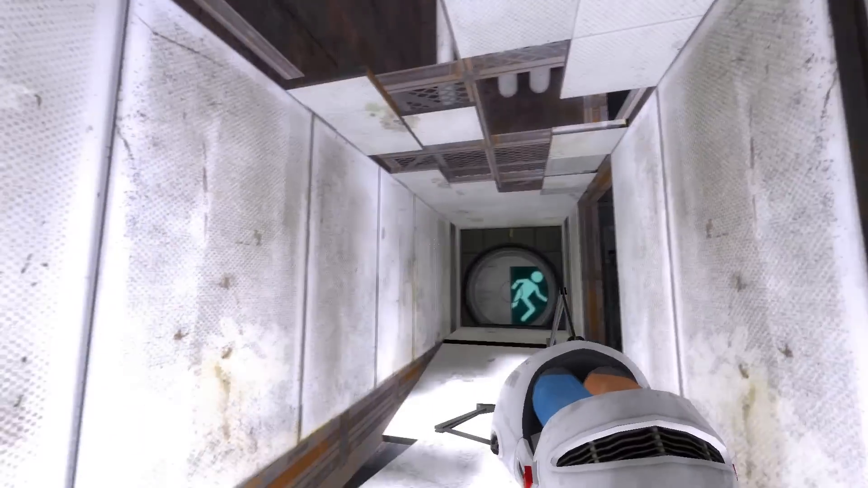
{"action": "mouse_move", "coordinate": [434, 244]}
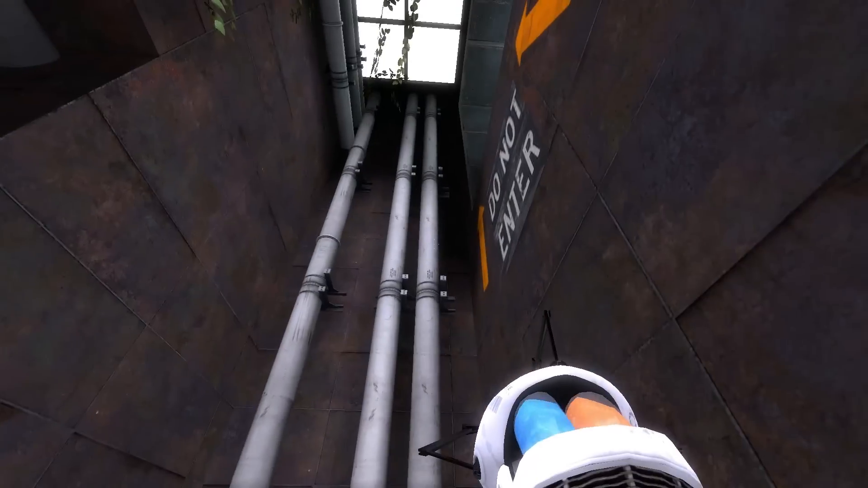
{"action": "left_click", "coordinate": [432, 249]}
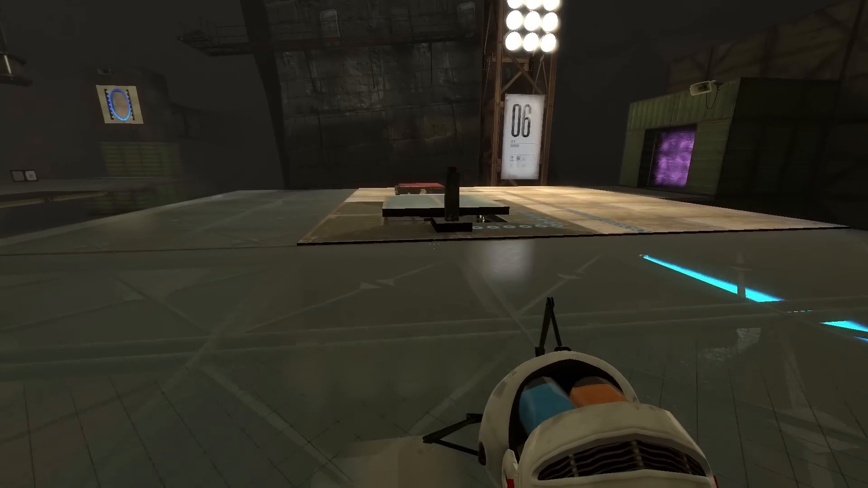
{"action": "mouse_move", "coordinate": [434, 244]}
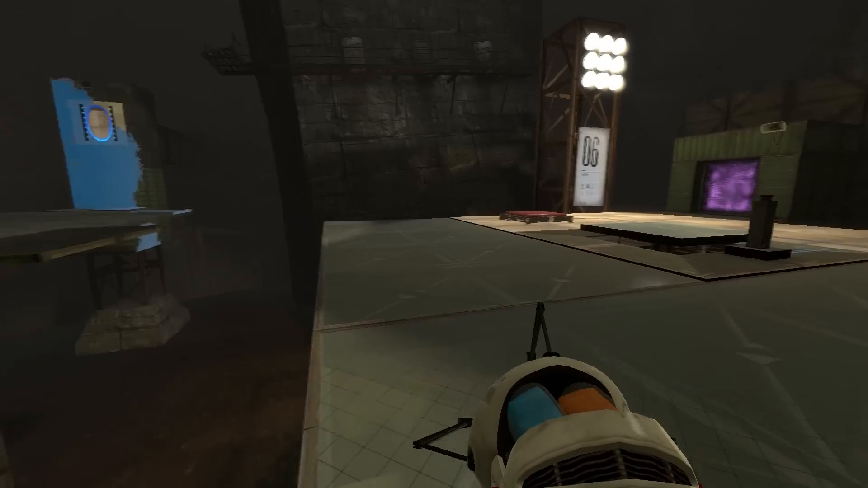
{"action": "mouse_move", "coordinate": [618, 222]}
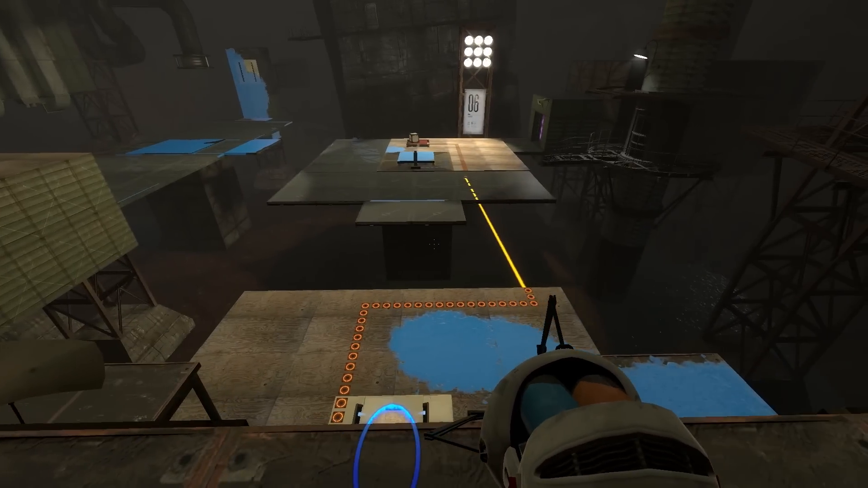
{"action": "mouse_move", "coordinate": [434, 244]}
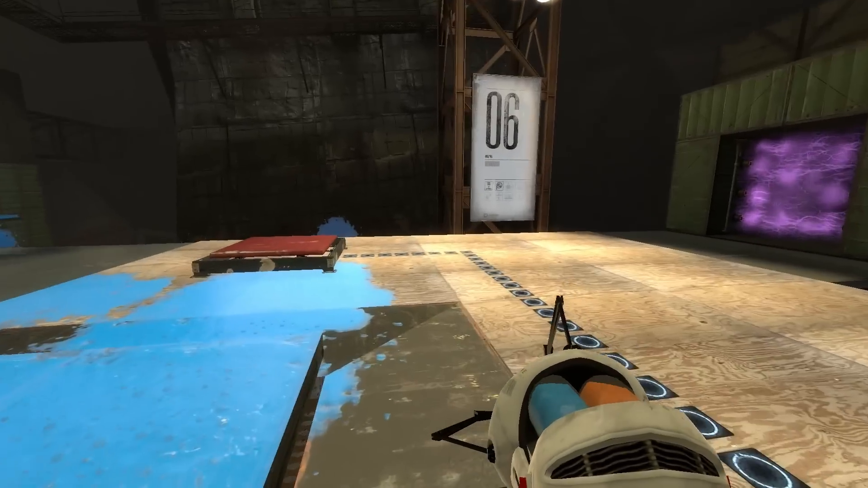
{"action": "mouse_move", "coordinate": [434, 243]}
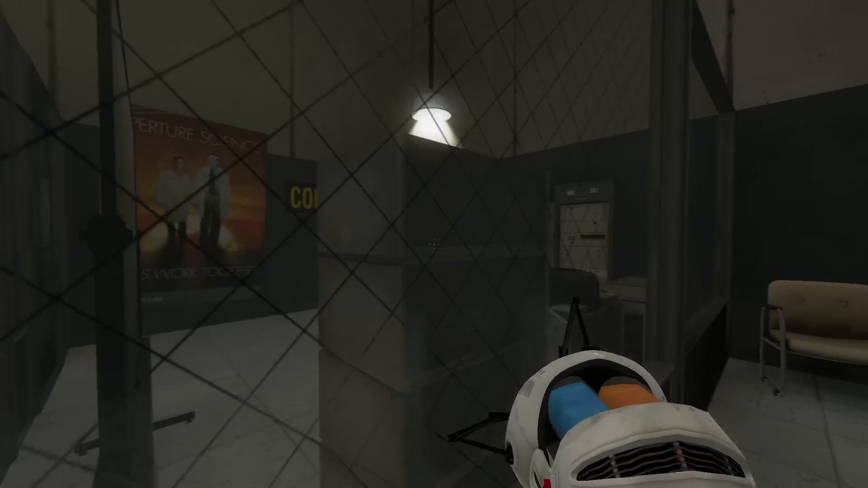
{"action": "mouse_move", "coordinate": [434, 245]}
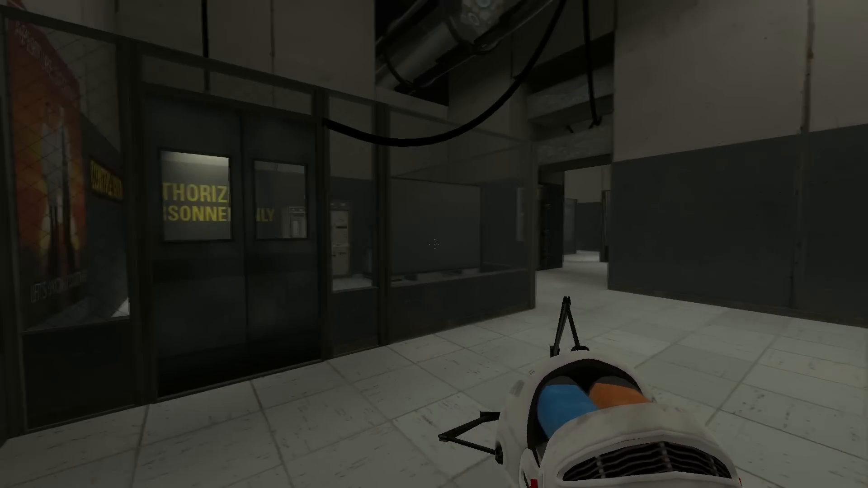
{"action": "mouse_move", "coordinate": [434, 245]}
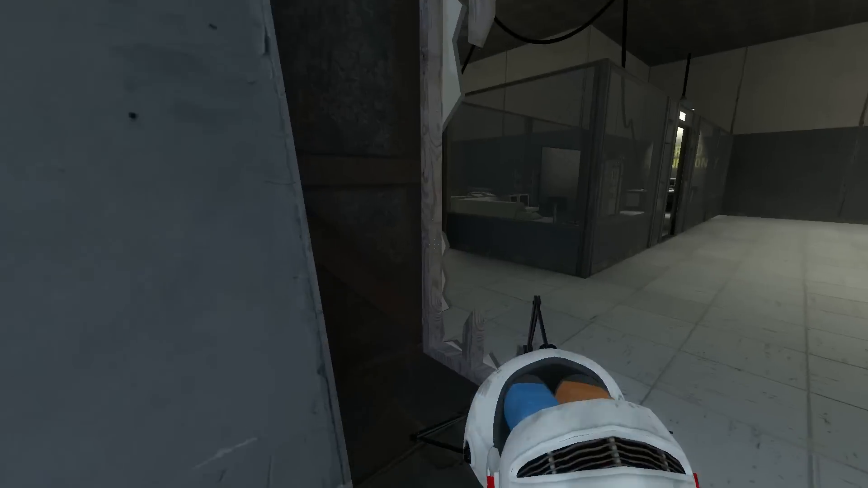
{"action": "mouse_move", "coordinate": [435, 244]}
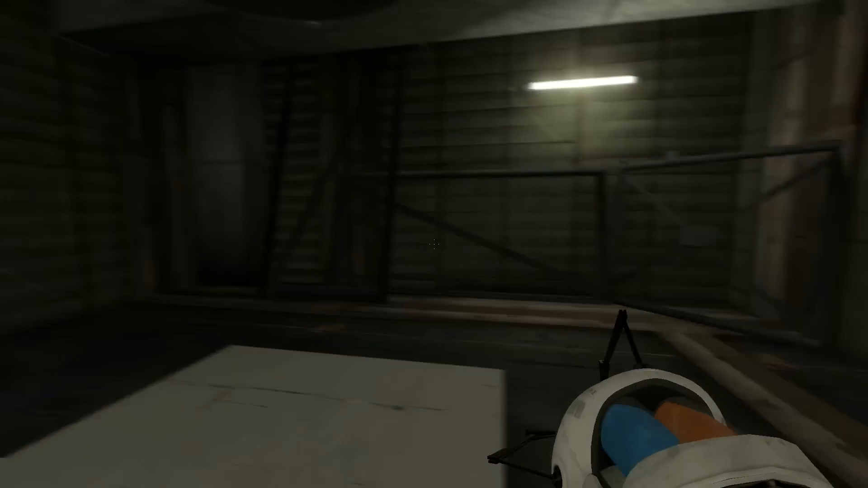
{"action": "mouse_move", "coordinate": [435, 245]}
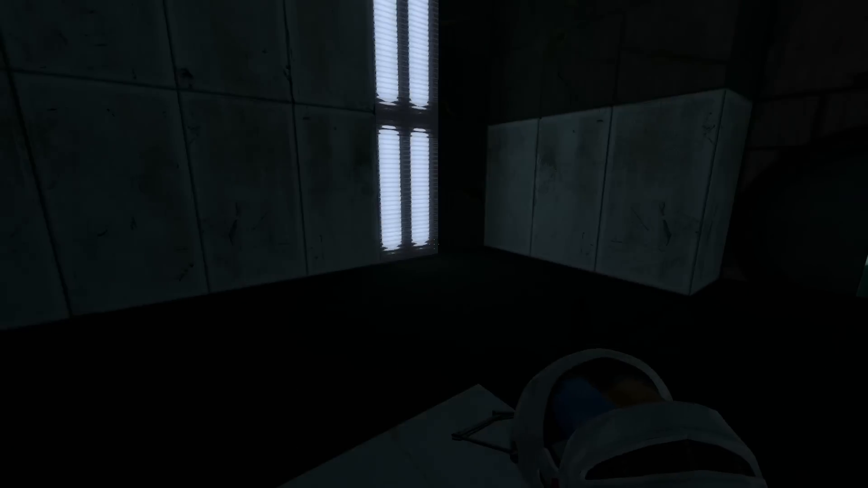
{"action": "mouse_move", "coordinate": [435, 245]}
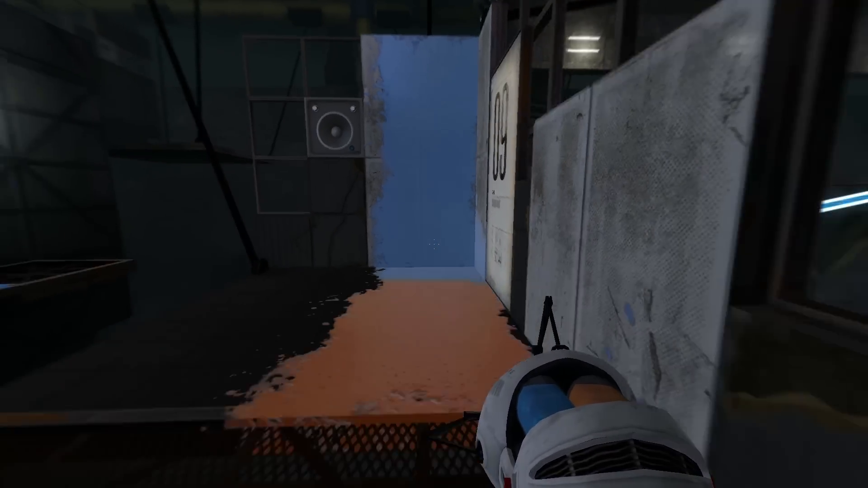
{"action": "left_click", "coordinate": [434, 245]}
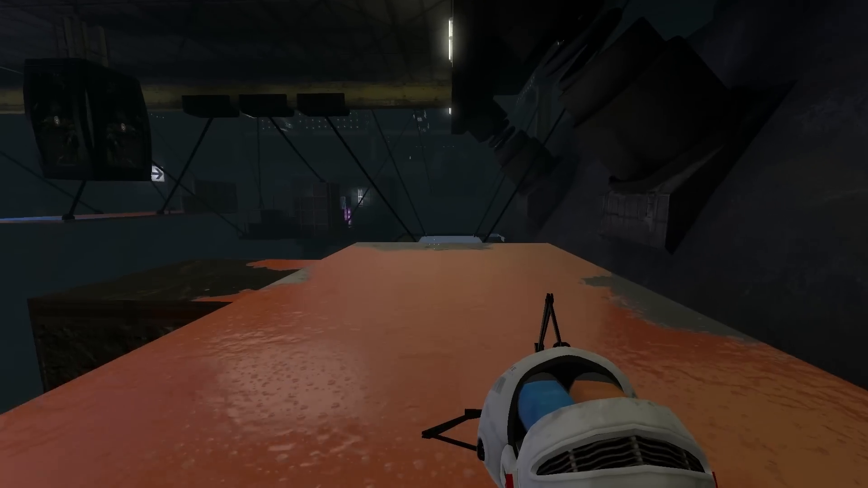
{"action": "left_click", "coordinate": [434, 244]}
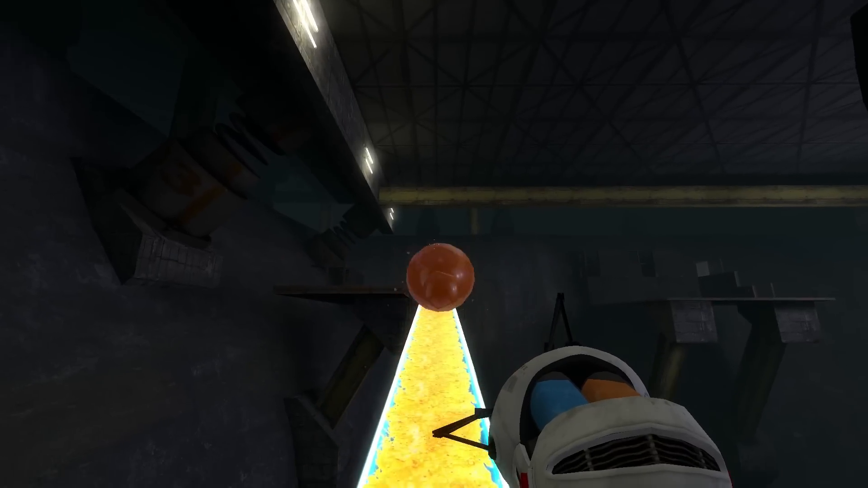
{"action": "mouse_move", "coordinate": [433, 245]}
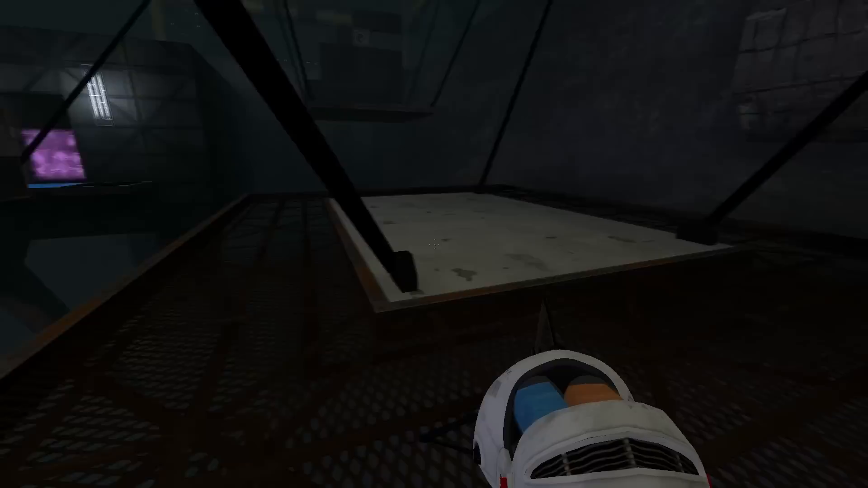
{"action": "mouse_move", "coordinate": [434, 245]}
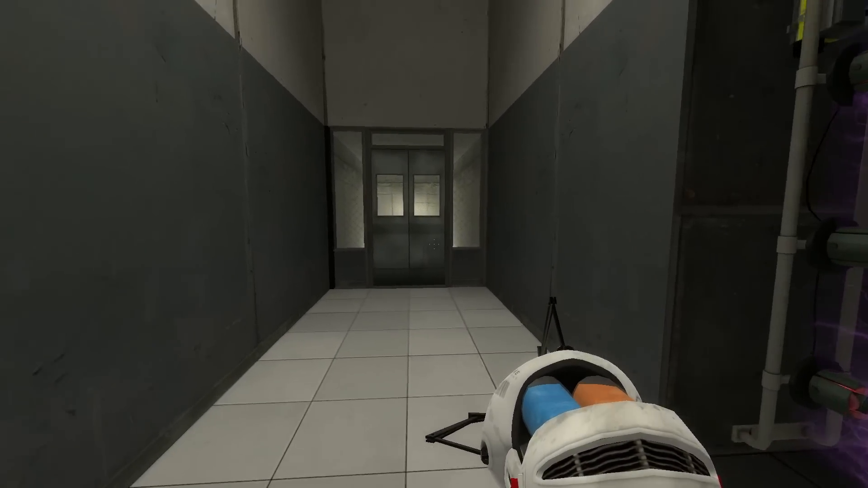
{"action": "mouse_move", "coordinate": [434, 248]}
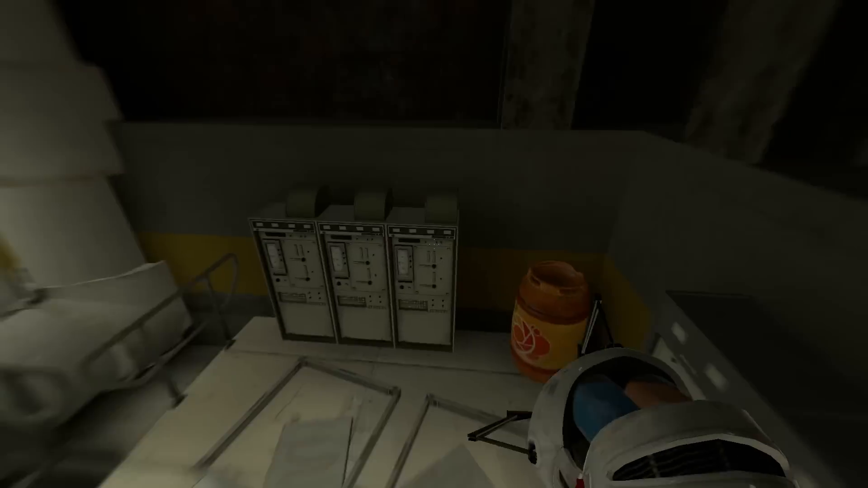
{"action": "mouse_move", "coordinate": [433, 248]}
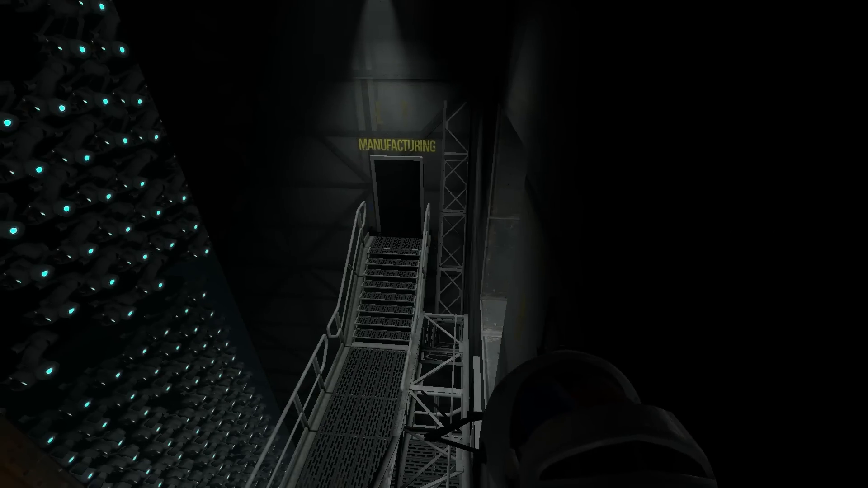
{"action": "mouse_move", "coordinate": [435, 244]}
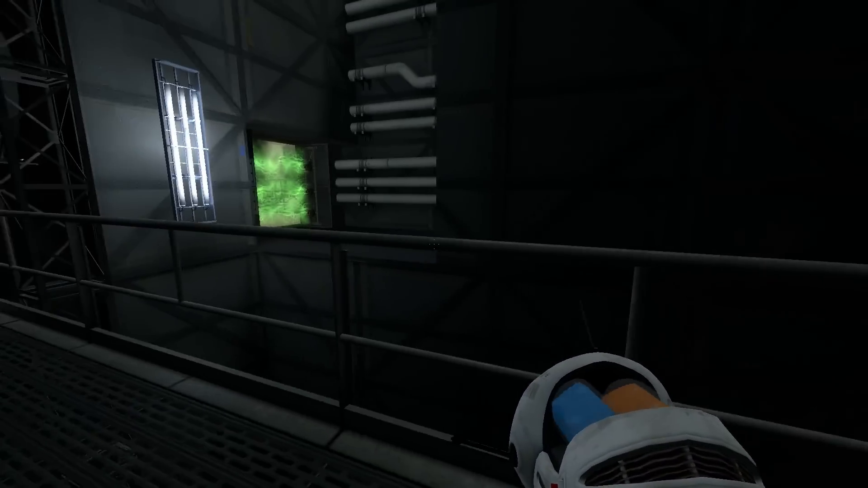
{"action": "mouse_move", "coordinate": [433, 245]}
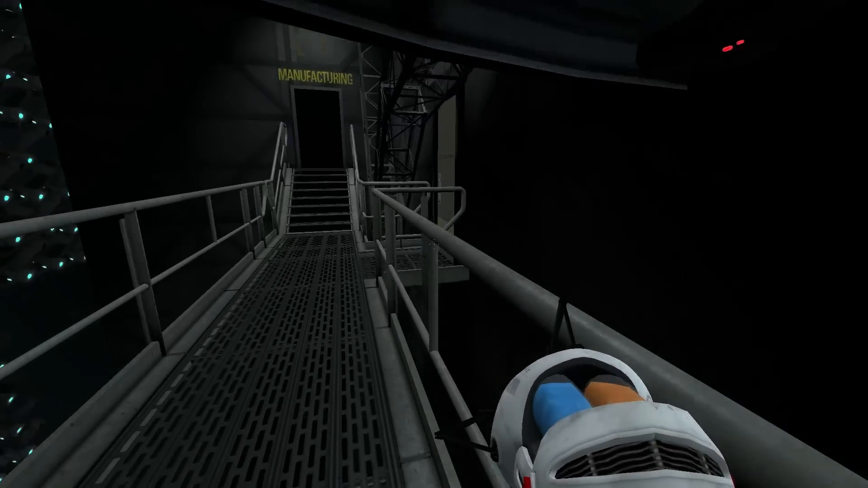
{"action": "key", "text": "w"}
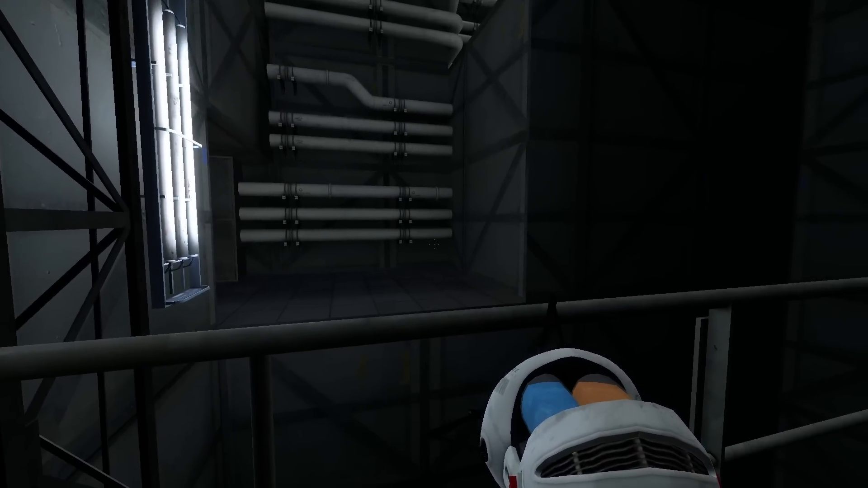
{"action": "left_click", "coordinate": [432, 251]}
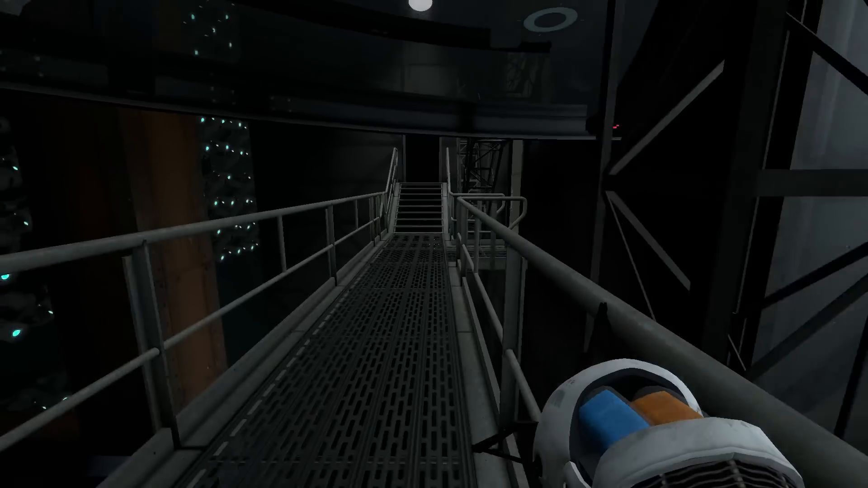
{"action": "key", "text": "w"}
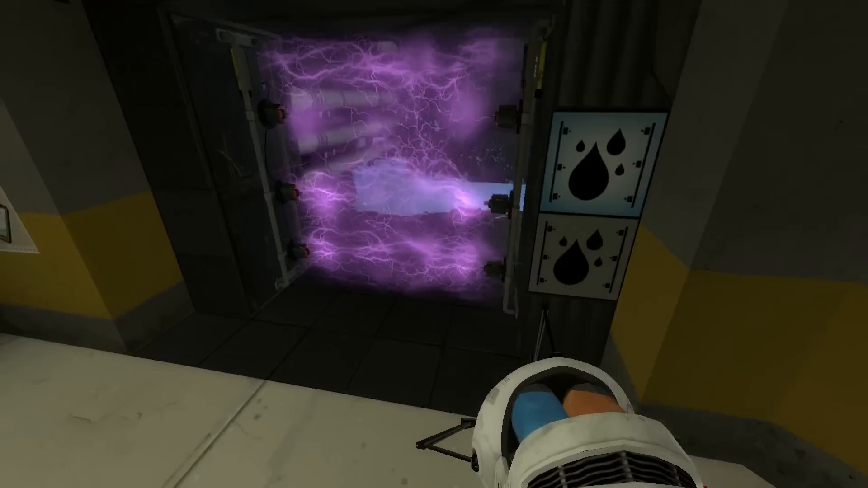
{"action": "mouse_move", "coordinate": [434, 244]}
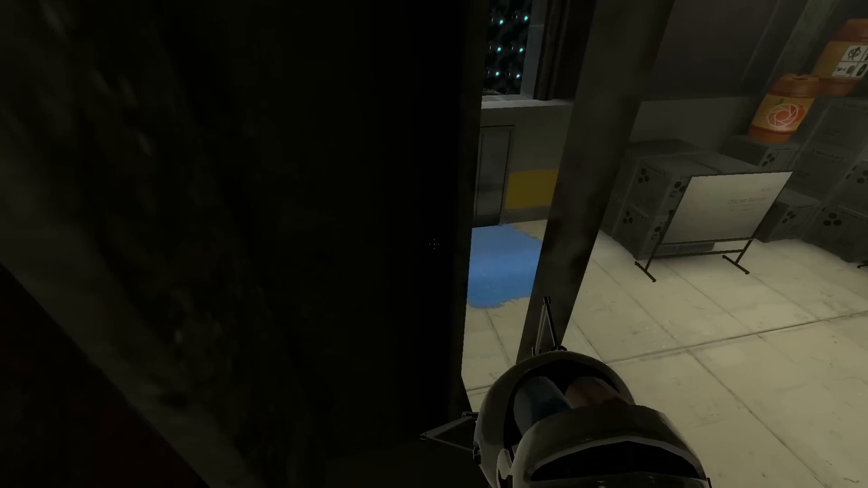
{"action": "mouse_move", "coordinate": [434, 244]}
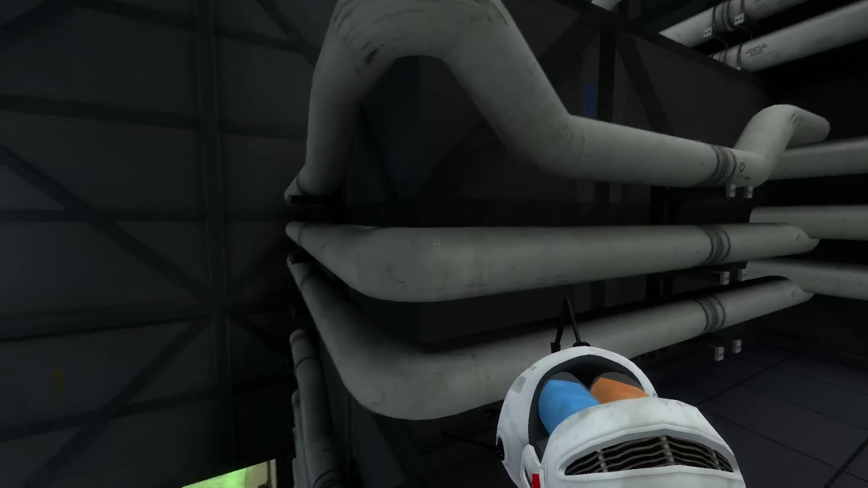
{"action": "mouse_move", "coordinate": [434, 248]}
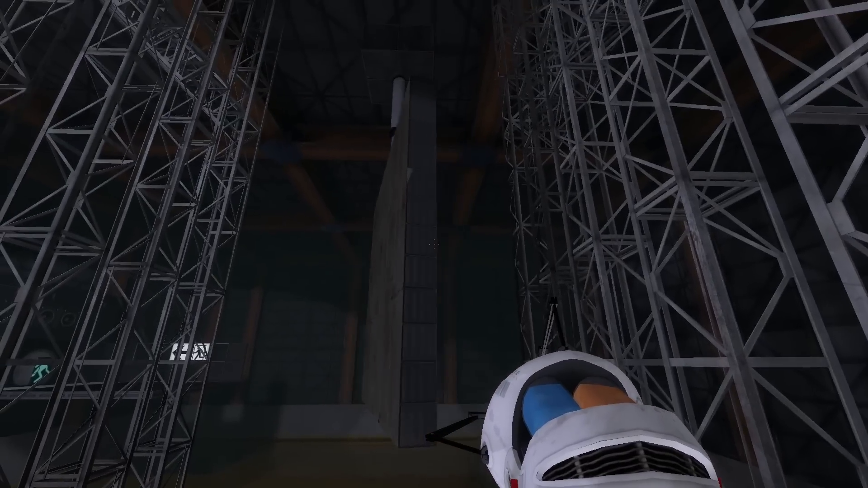
{"action": "left_click", "coordinate": [435, 247]}
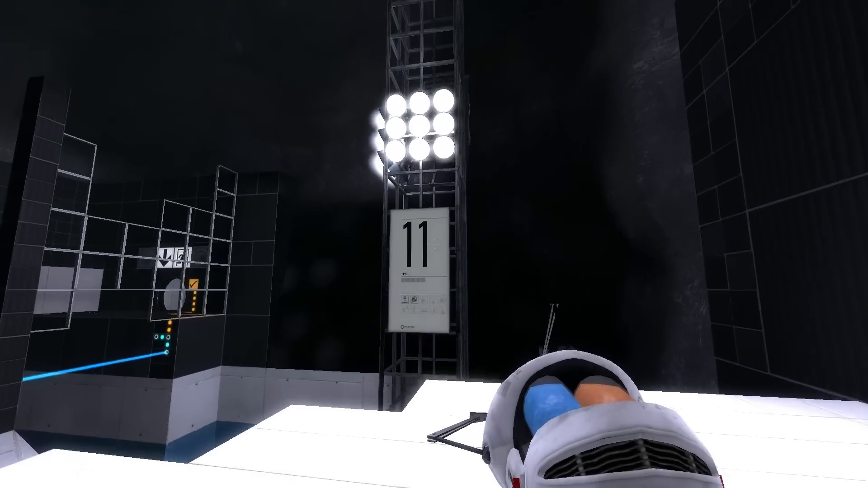
{"action": "mouse_move", "coordinate": [434, 244]}
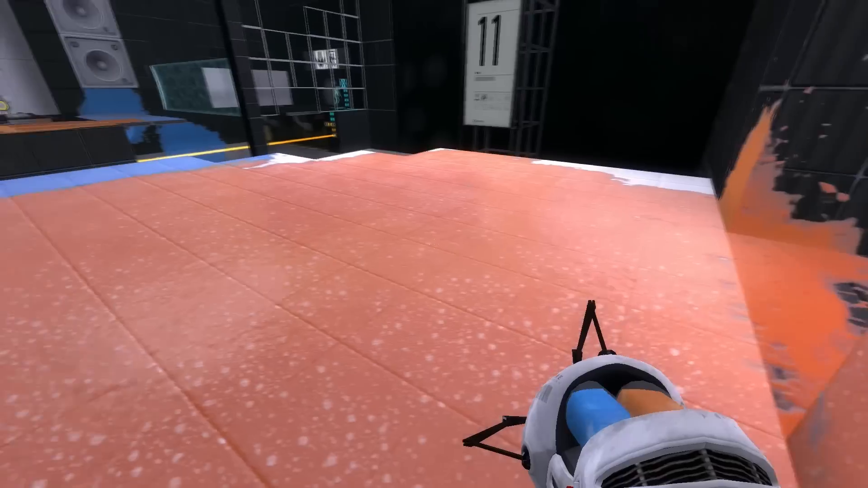
{"action": "mouse_move", "coordinate": [434, 244]}
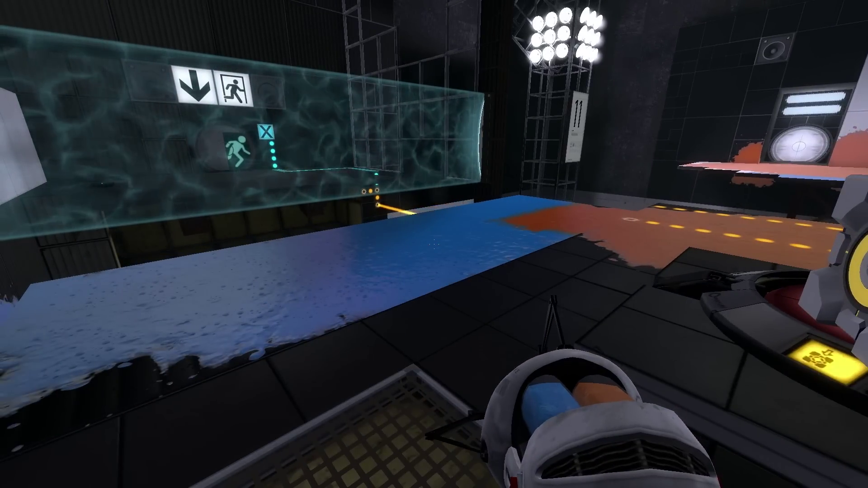
{"action": "mouse_move", "coordinate": [435, 244]}
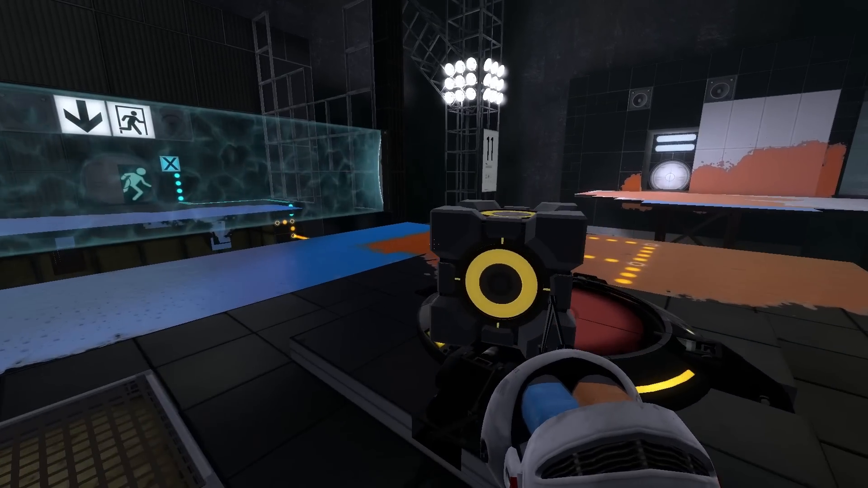
{"action": "mouse_move", "coordinate": [434, 243]}
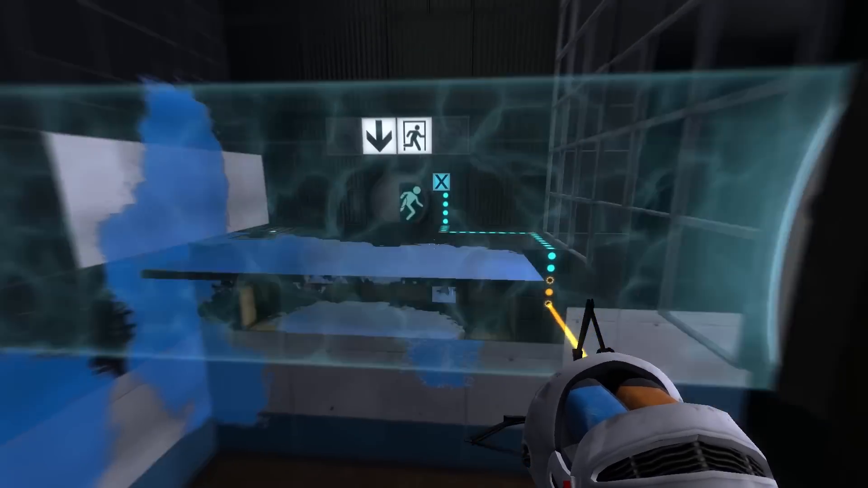
{"action": "mouse_move", "coordinate": [435, 245]}
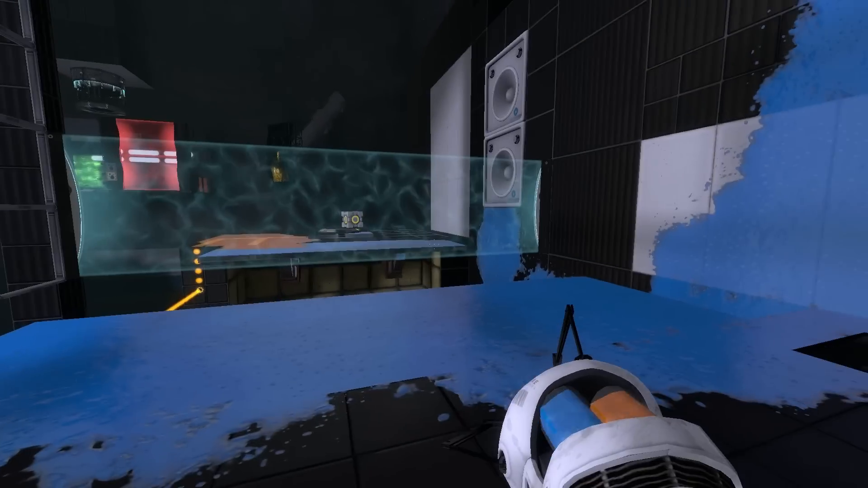